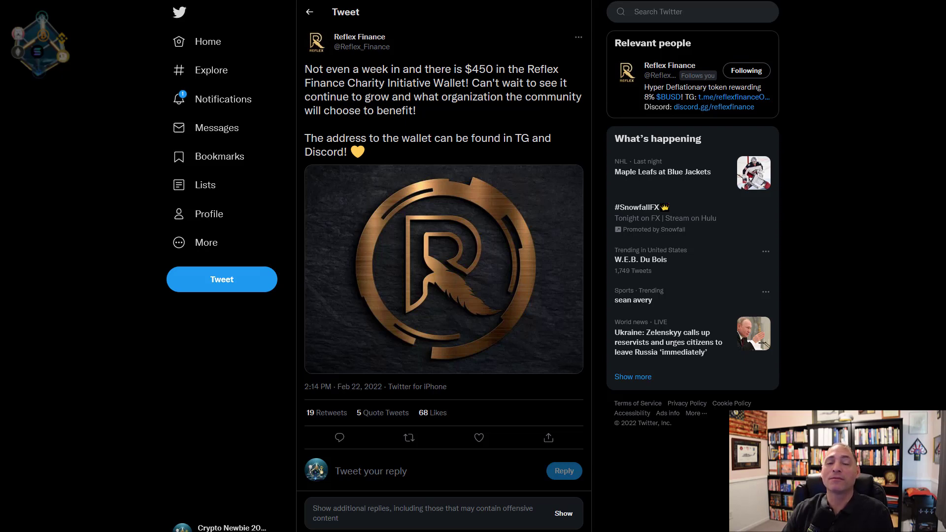
{"action": "mouse_move", "coordinate": [236, 81]}
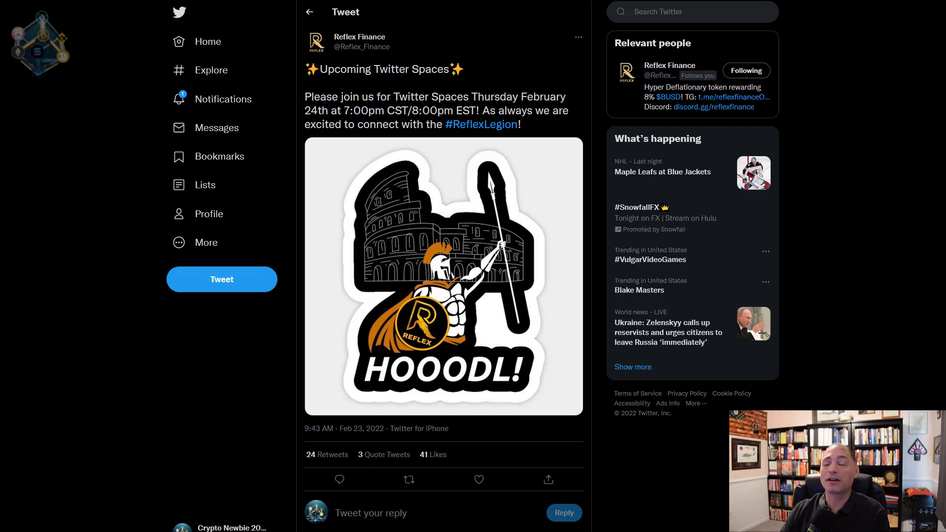
Open the Reflex Finance tweet about the February 24th Twitter Spaces.
{"action": "left_click", "coordinate": [478, 479]}
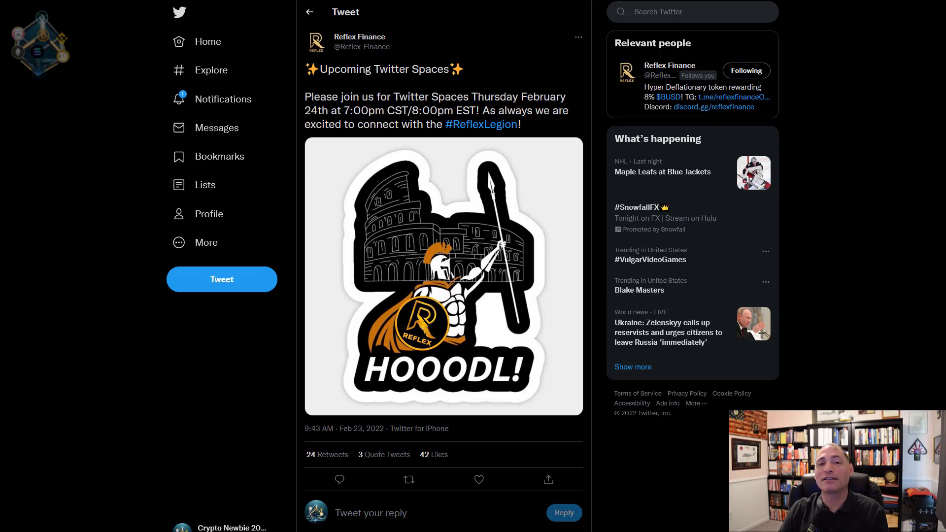